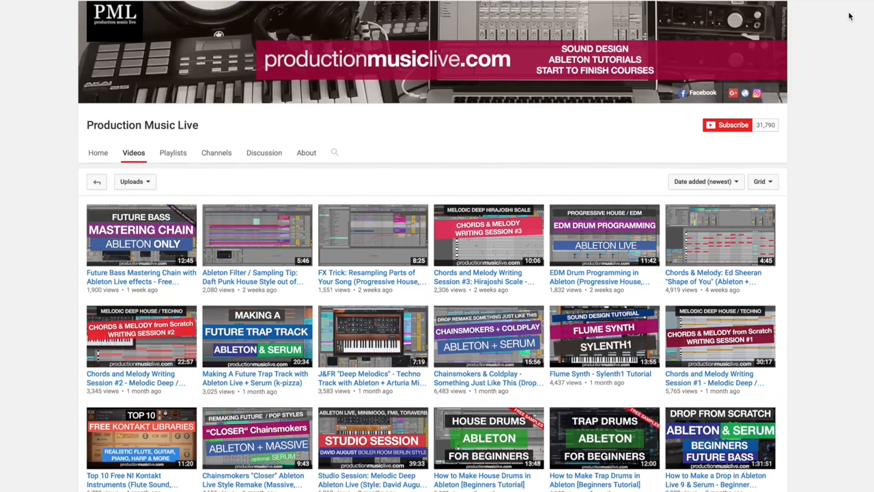
Scroll through the arrangement to reveal the Main2 section after bar 65 with drums, pad, arp and bass
{"action": "scroll", "scroll_direction": "down", "scroll_amount": 3}
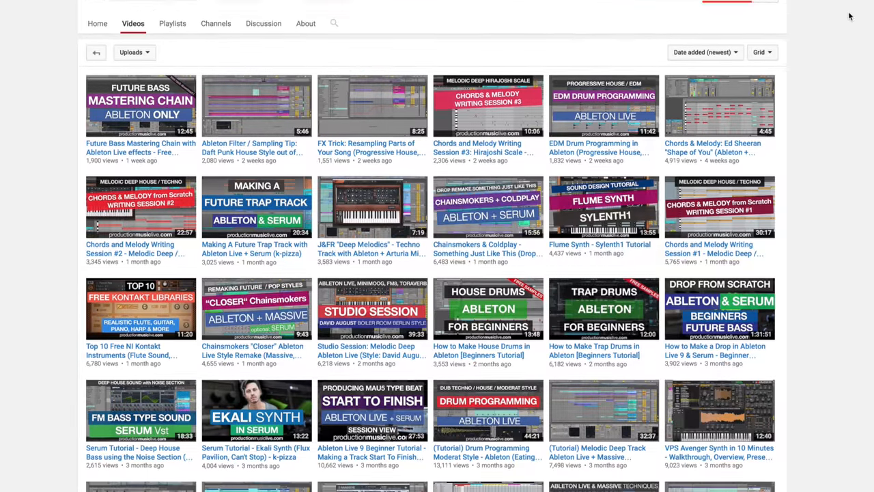
{"action": "scroll", "scroll_direction": "down", "scroll_amount": 3}
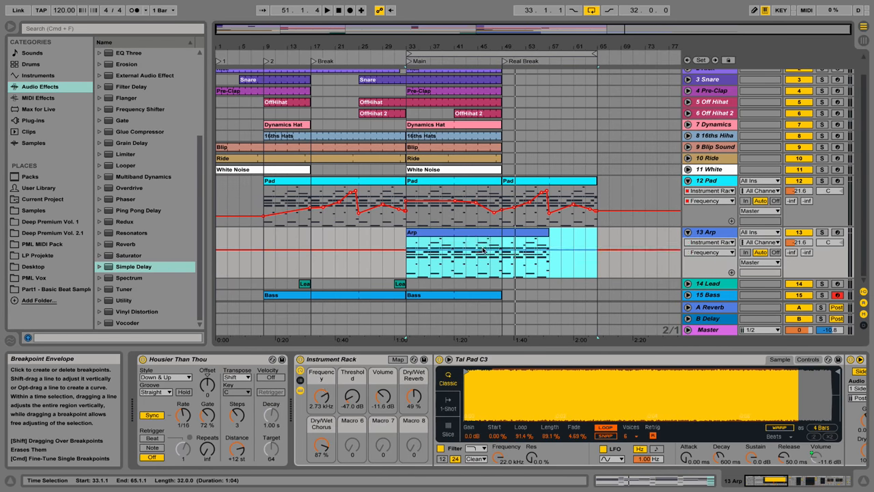
{"action": "left_click", "coordinate": [326, 9]}
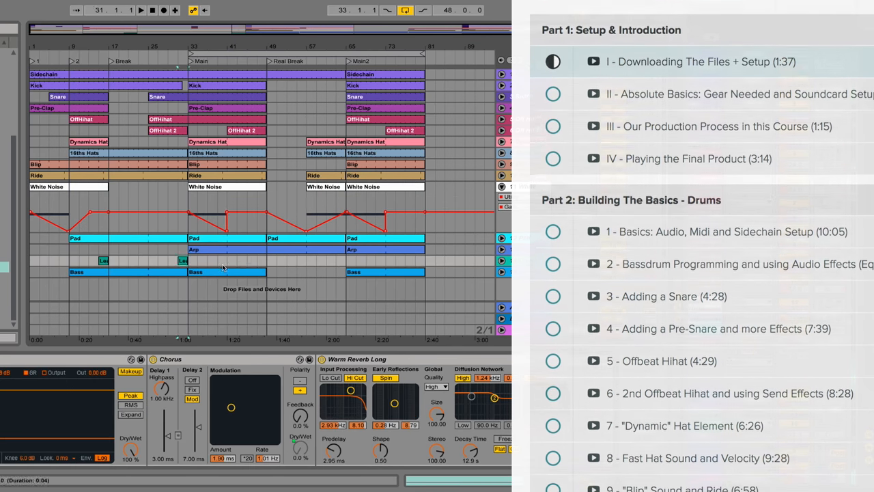
{"action": "left_click", "coordinate": [141, 9]}
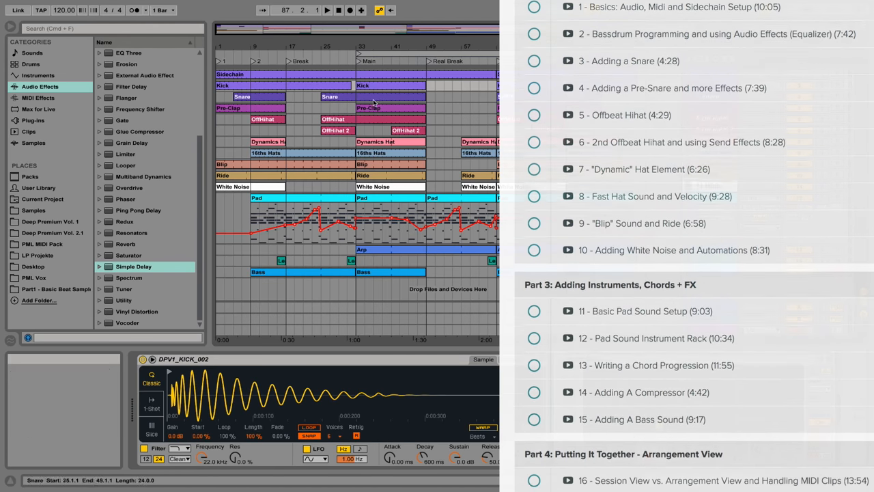
{"action": "scroll", "scroll_direction": "down", "scroll_amount": 3}
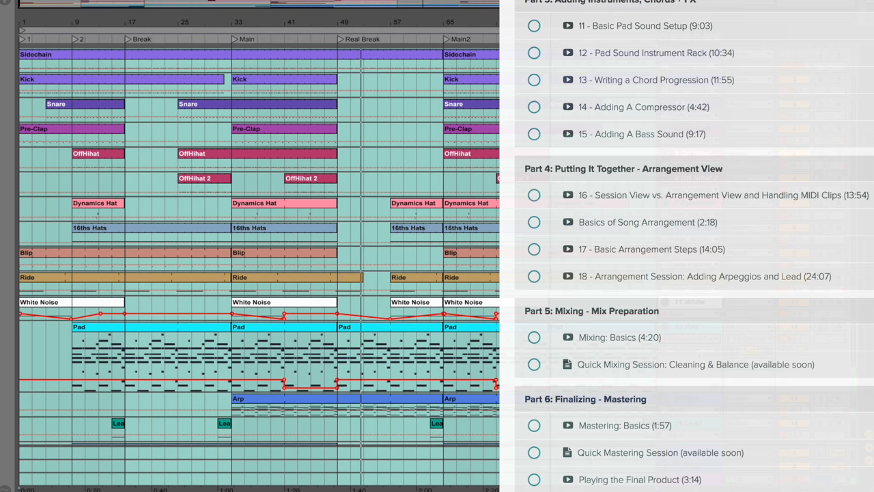
{"action": "scroll", "scroll_direction": "down", "scroll_amount": 3}
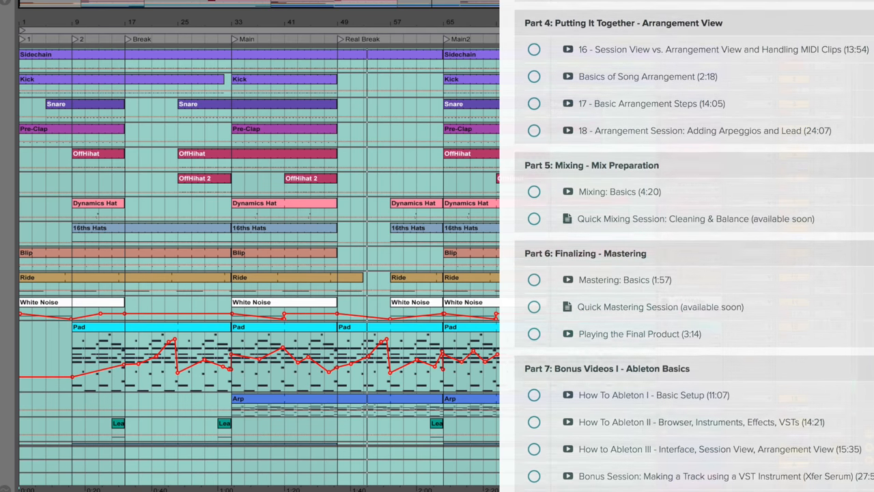
{"action": "scroll", "scroll_direction": "down", "scroll_amount": 3}
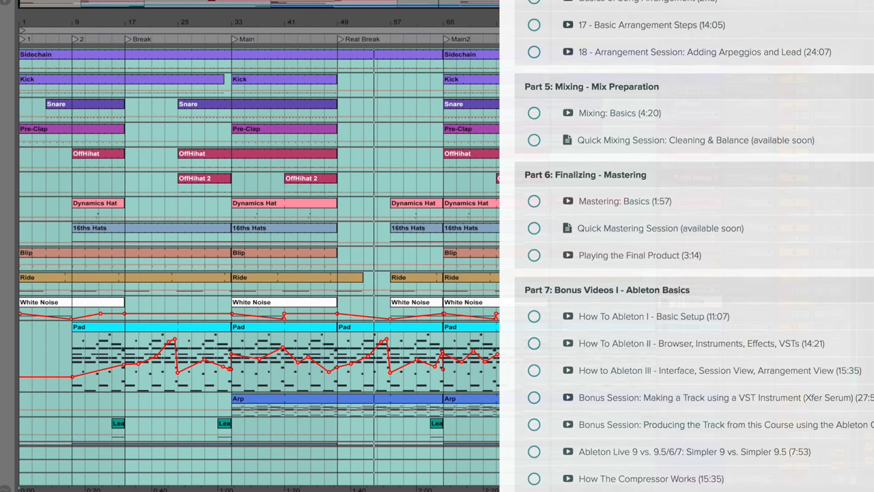